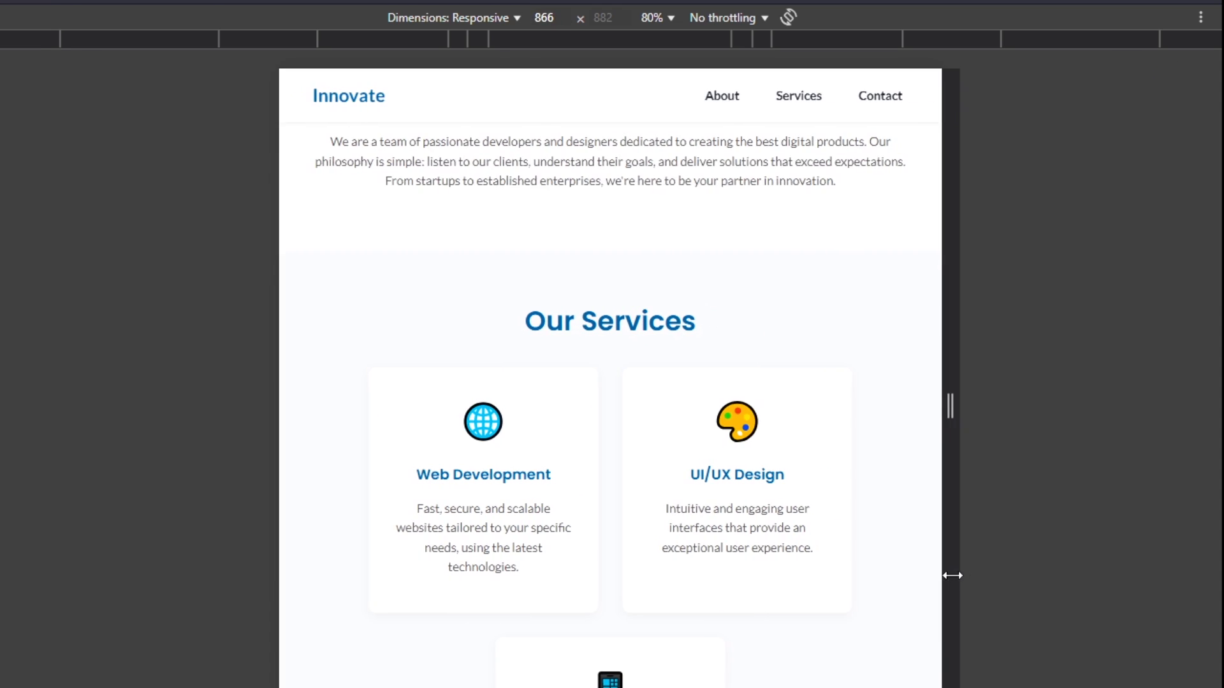
left_click(449, 17)
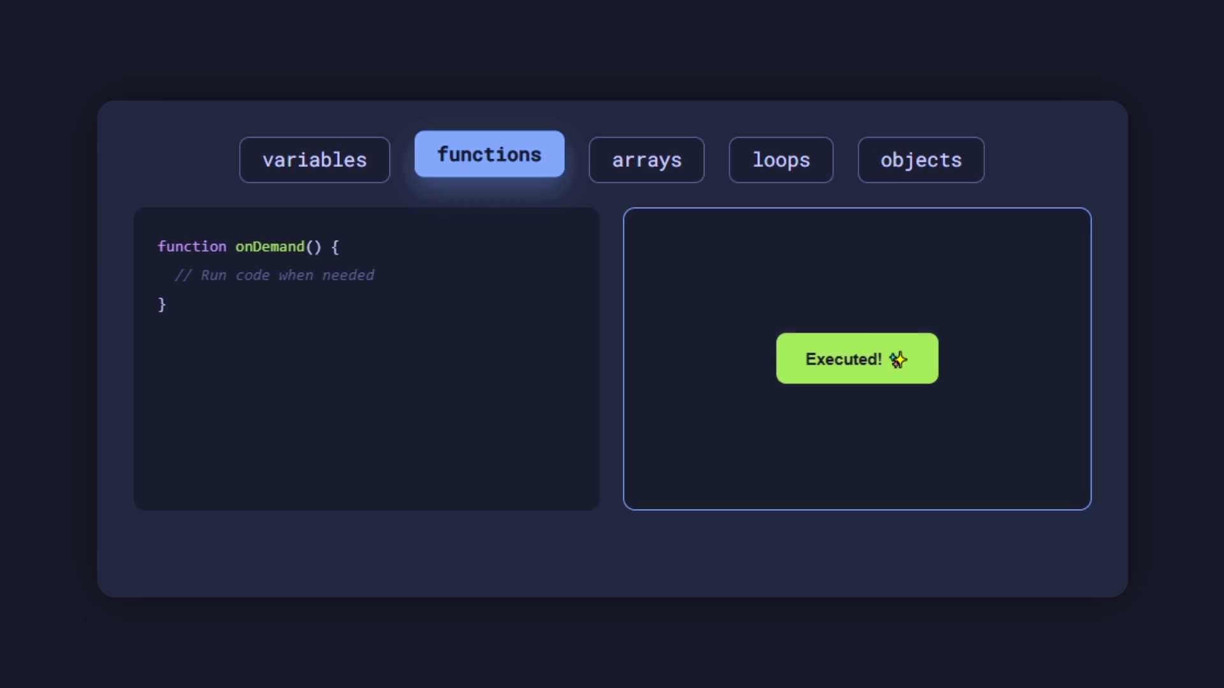
left_click(919, 160)
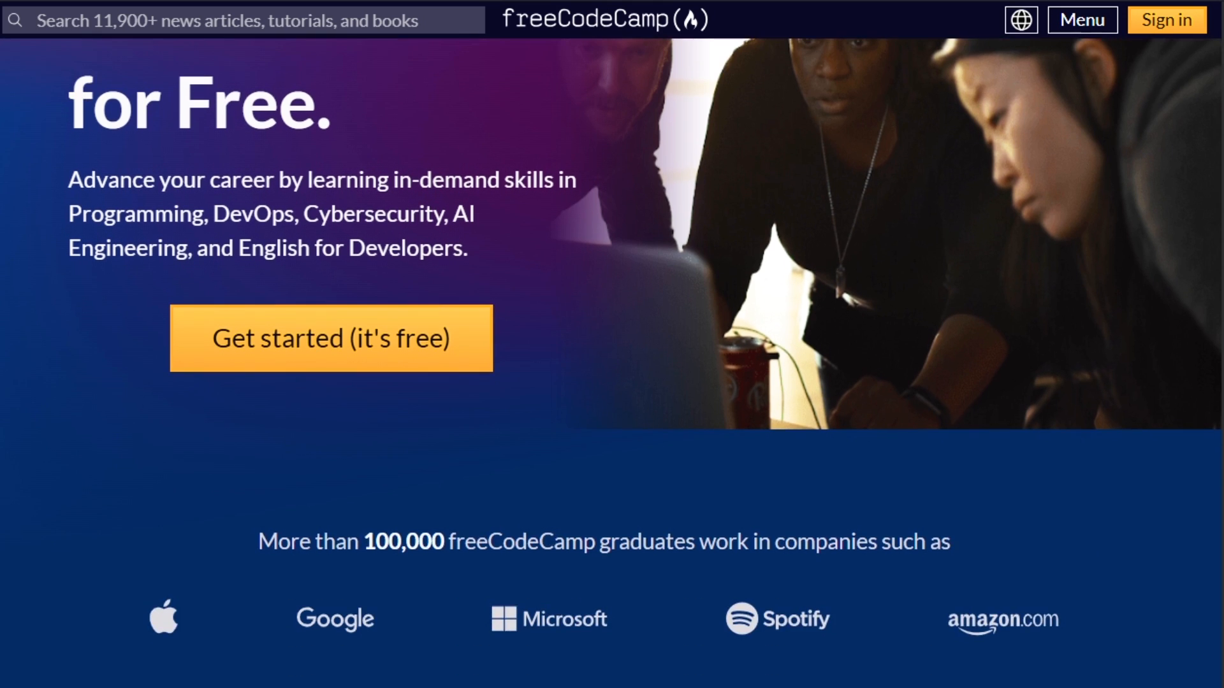
scroll("down", 3)
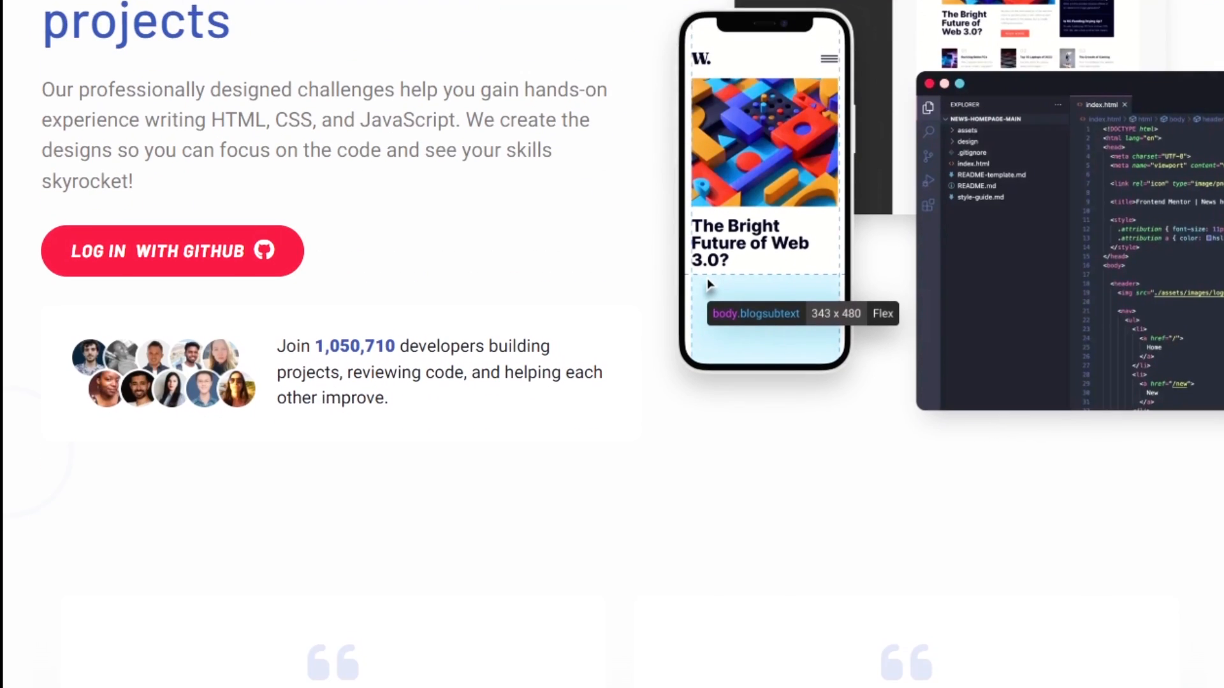